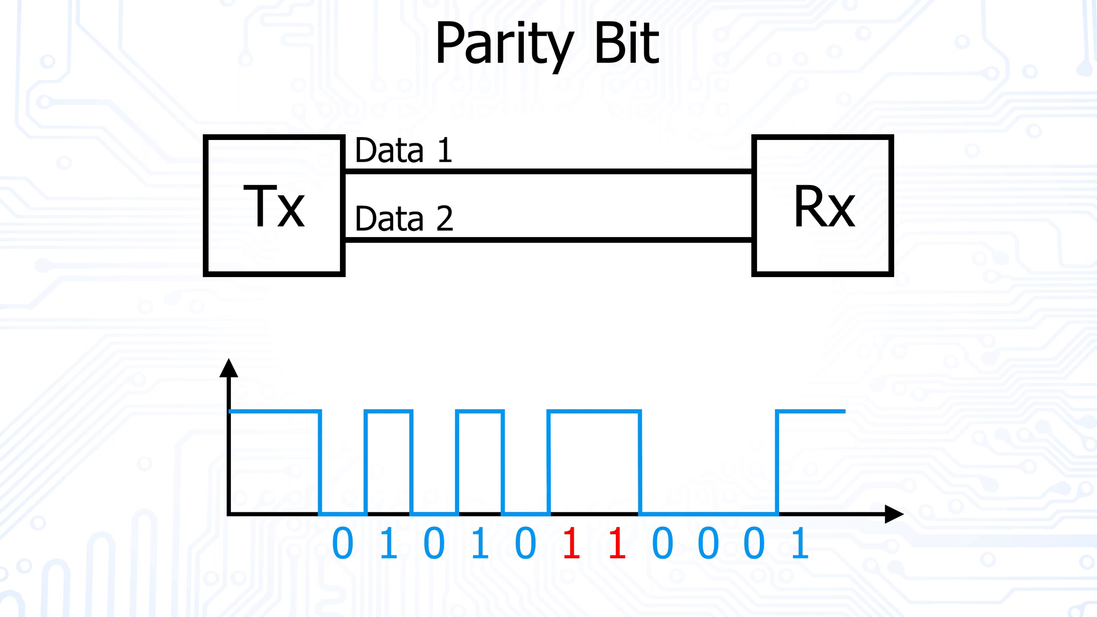
{"action": "key", "text": "Right"}
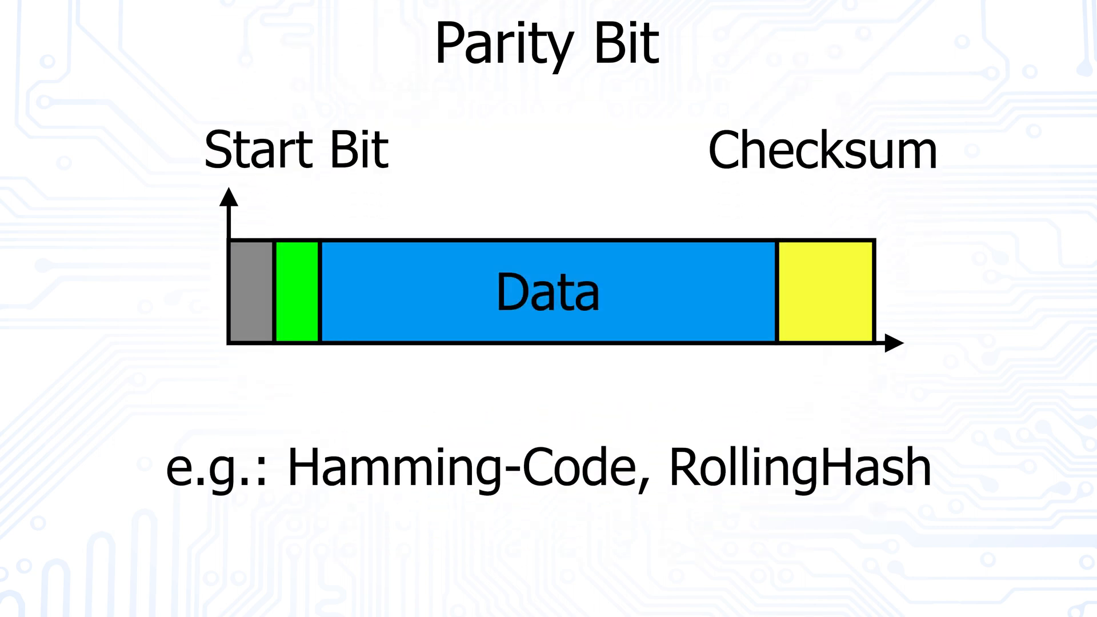